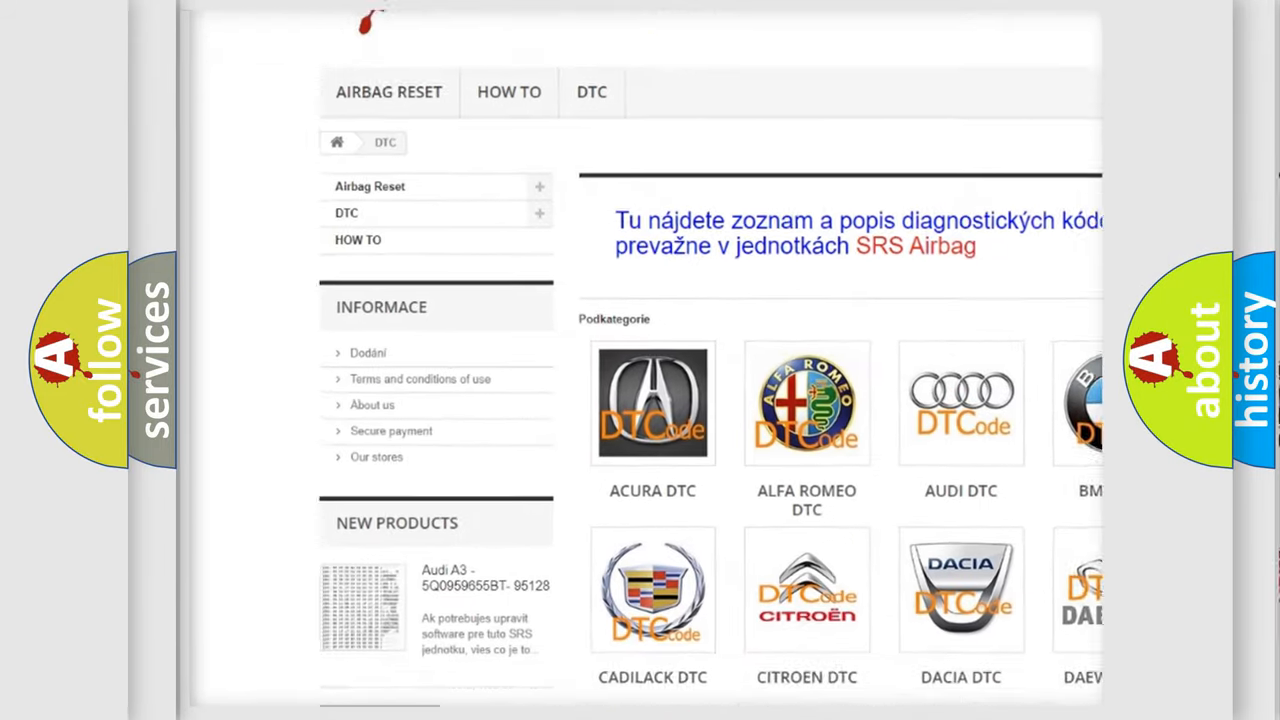
scroll(down, 3)
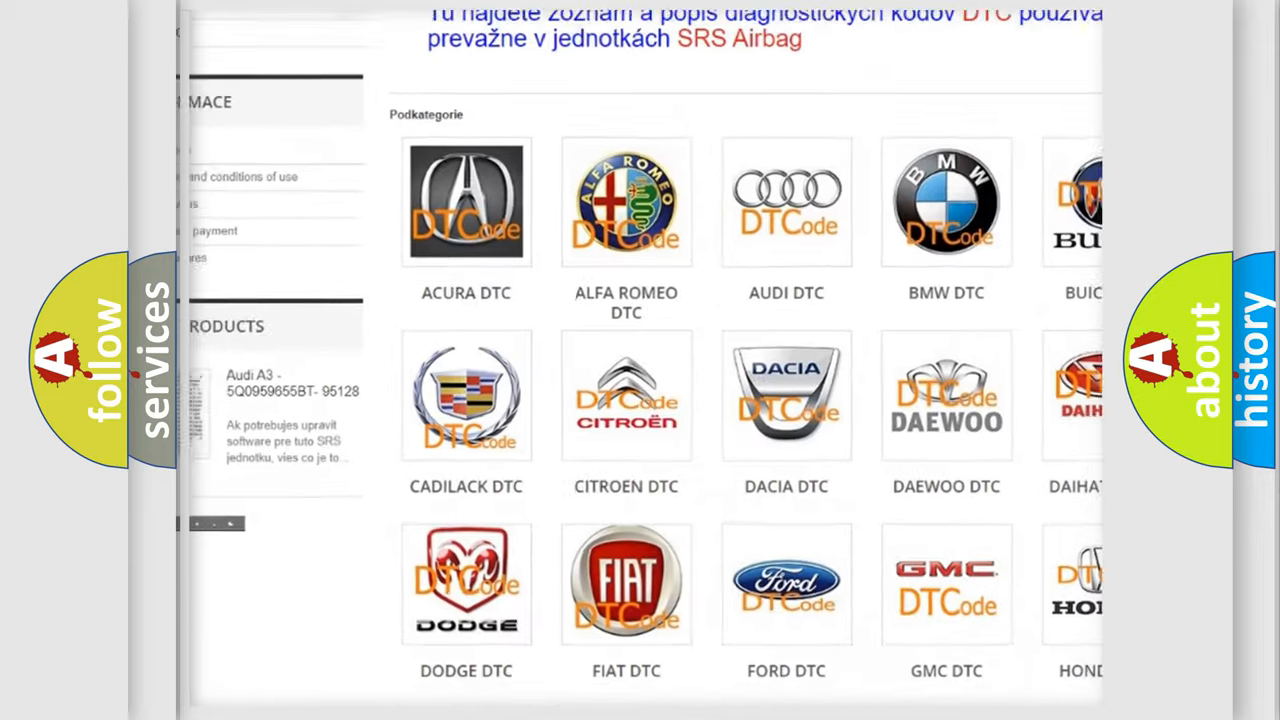
scroll(down, 3)
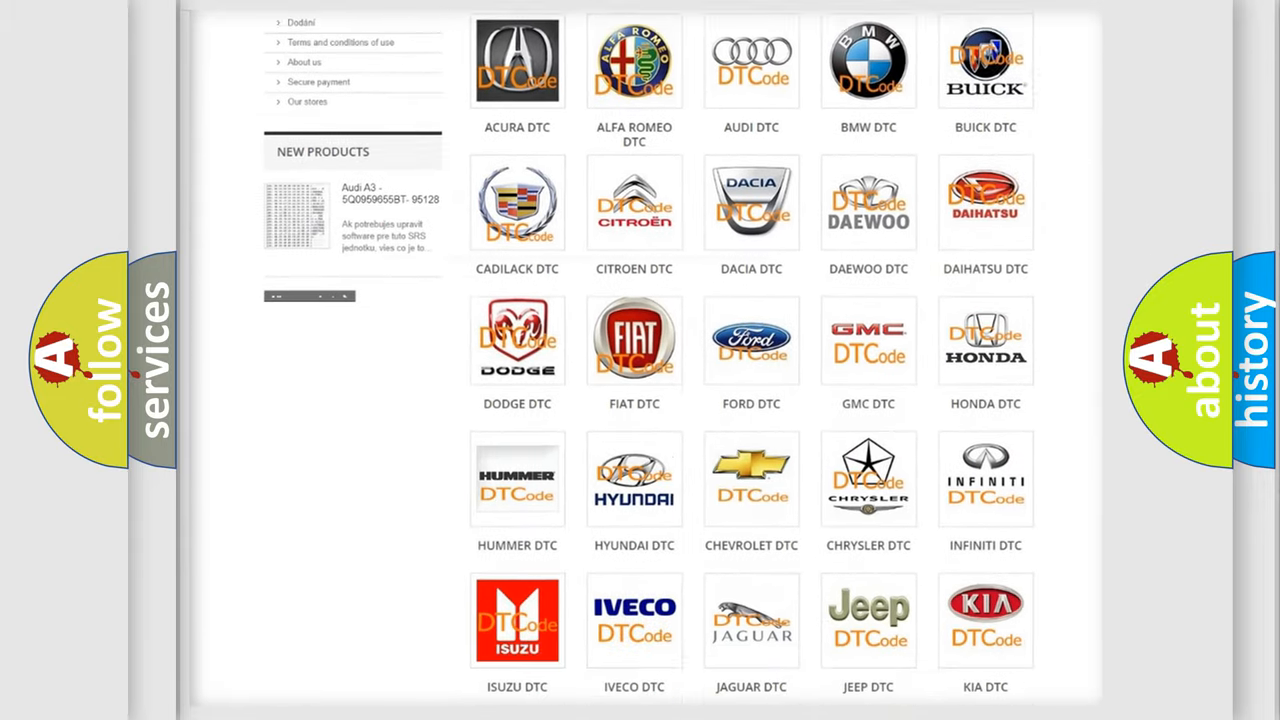
scroll(down, 3)
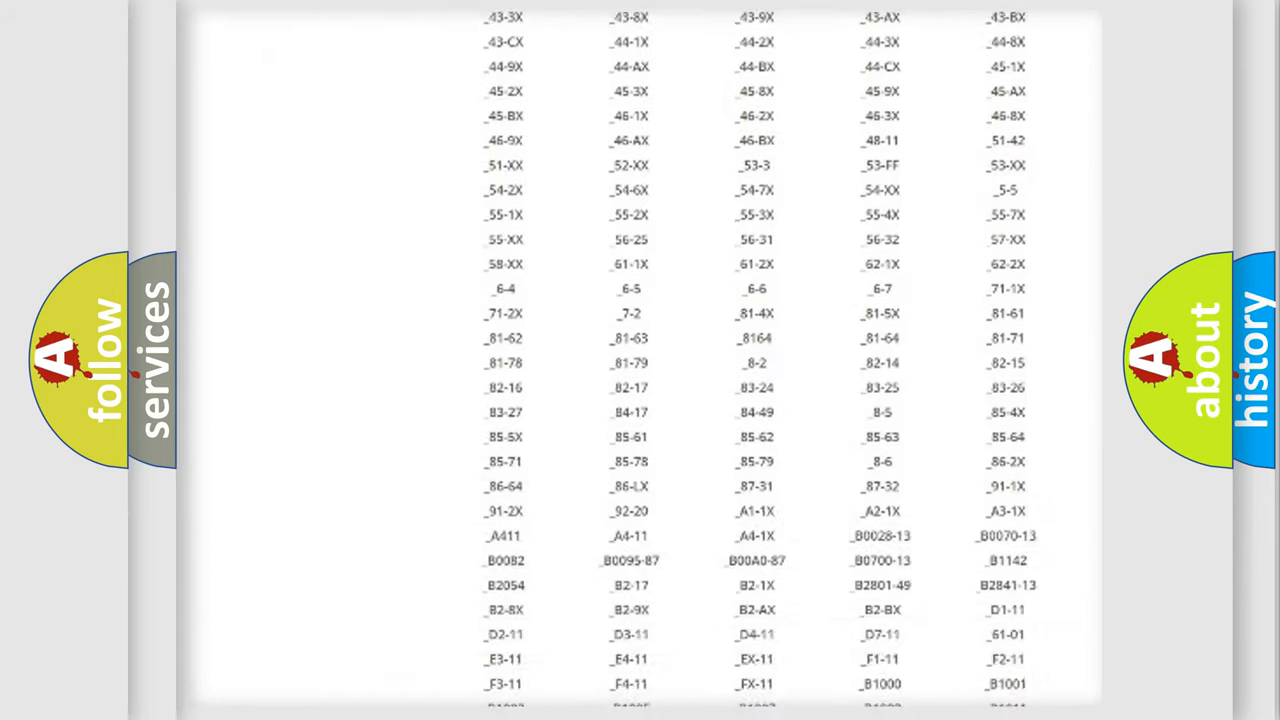
scroll(down, 3)
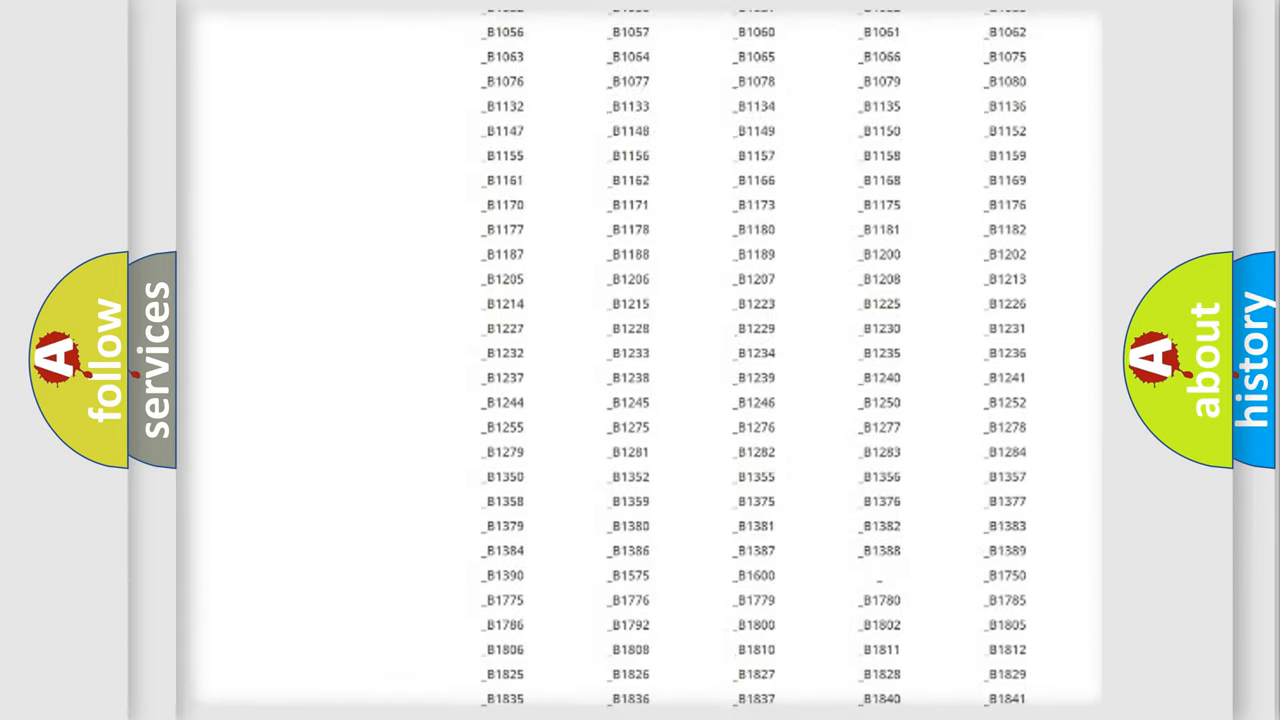